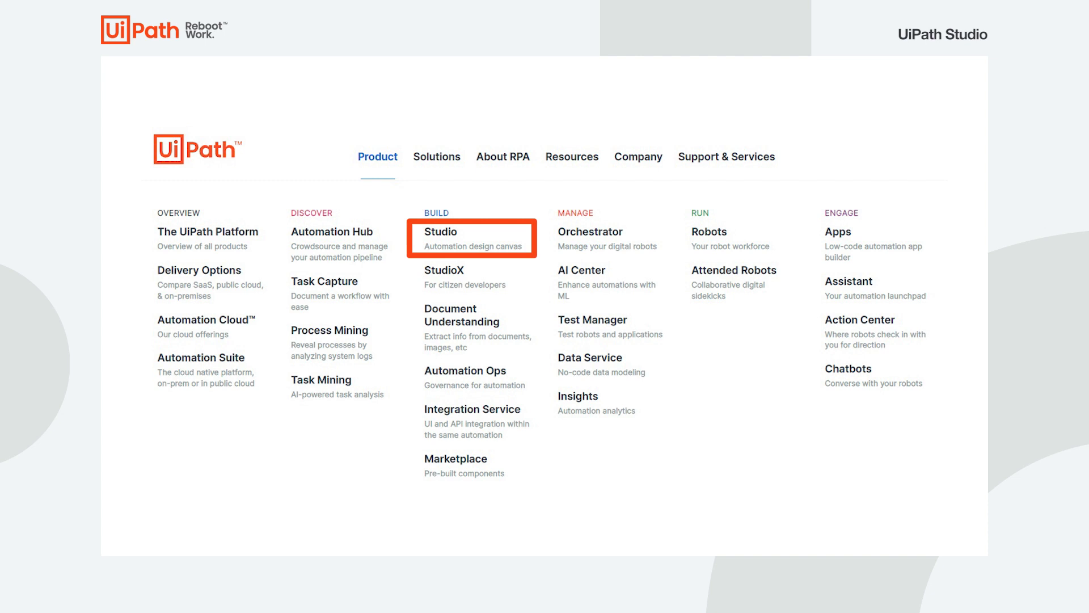
- Launch UiPath Studio and land on its Start page
{"action": "left_click", "coordinate": [439, 237]}
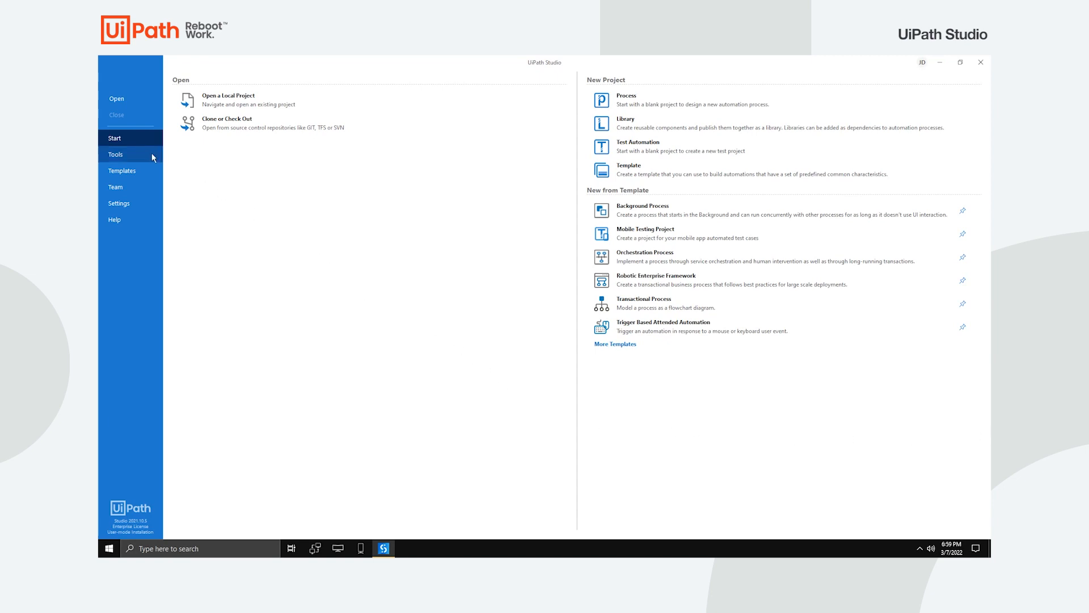
{"action": "left_click", "coordinate": [116, 154]}
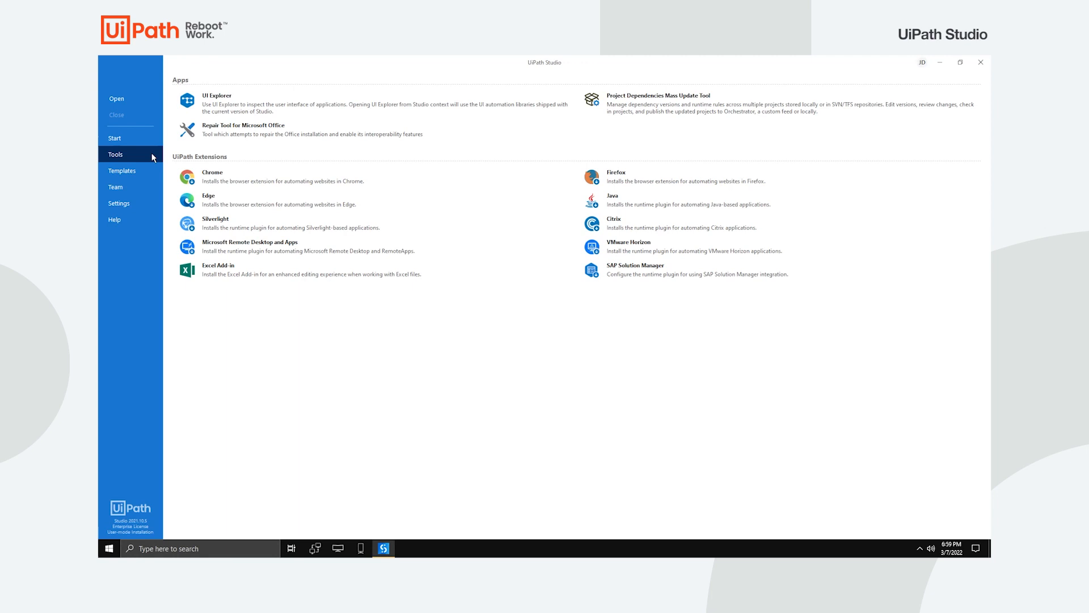
{"action": "mouse_move", "coordinate": [130, 187]}
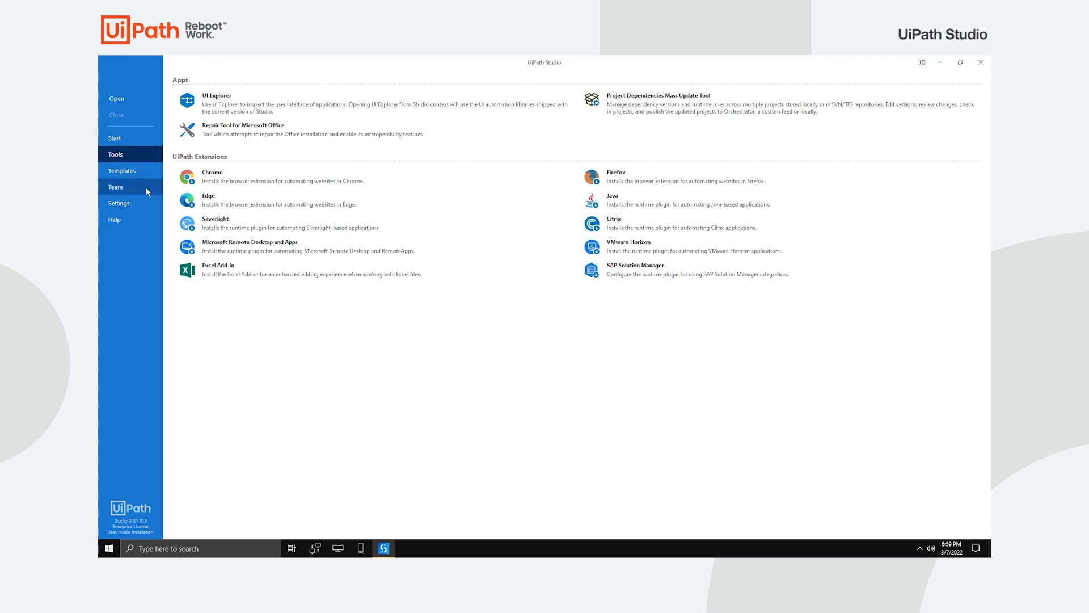
{"action": "left_click", "coordinate": [116, 188]}
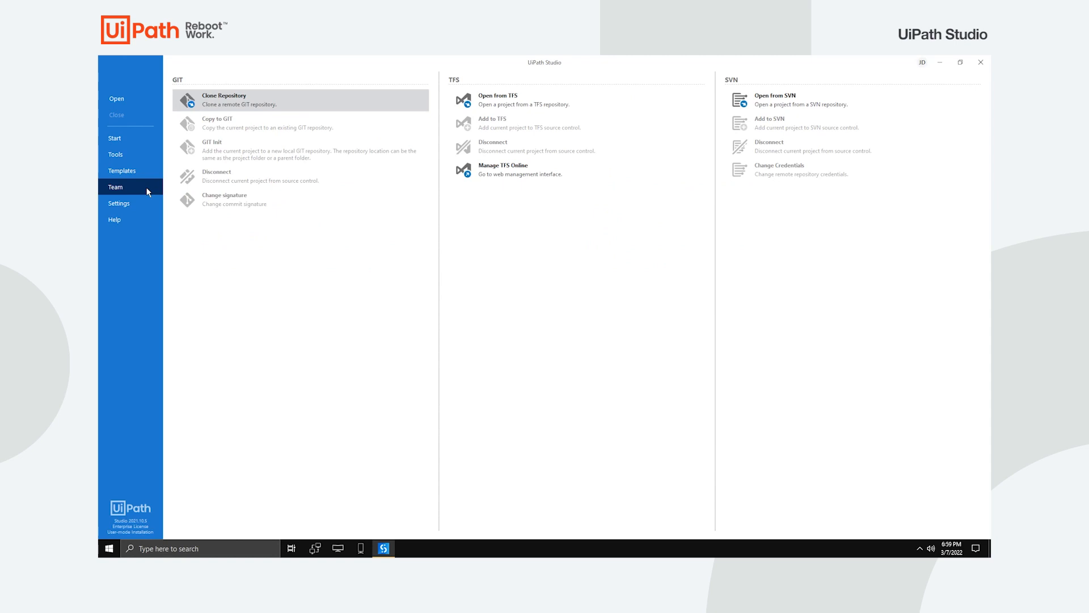
{"action": "left_click", "coordinate": [118, 203]}
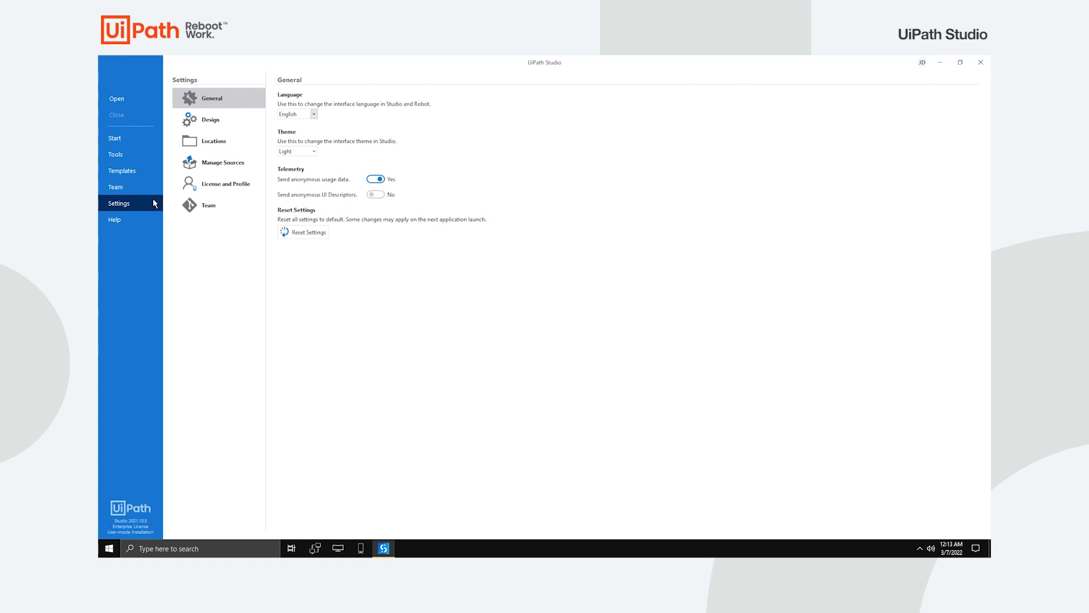
{"action": "mouse_move", "coordinate": [218, 141]}
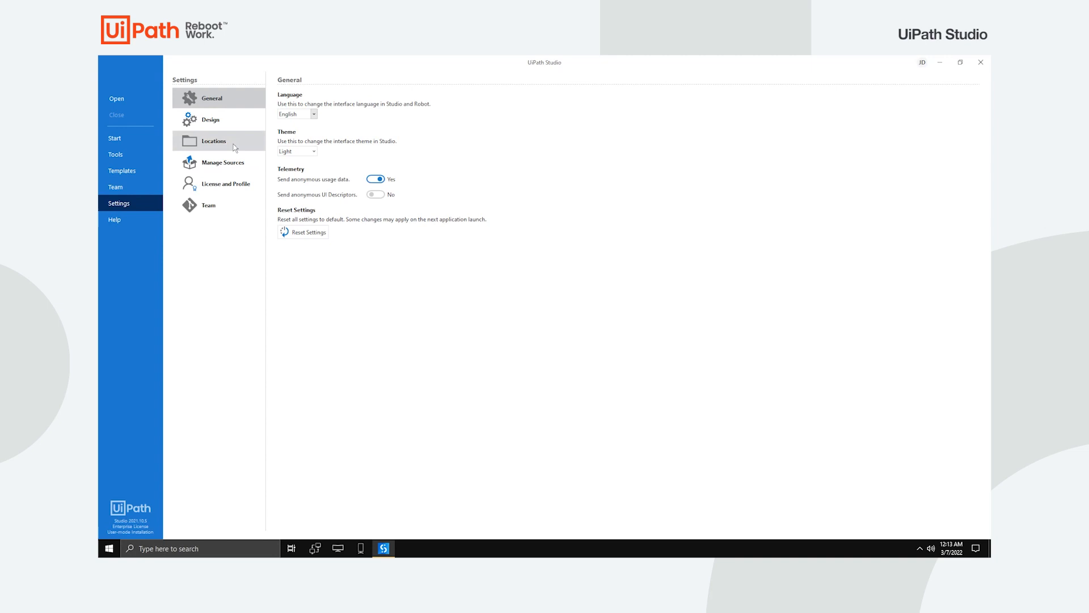
{"action": "left_click", "coordinate": [213, 140]}
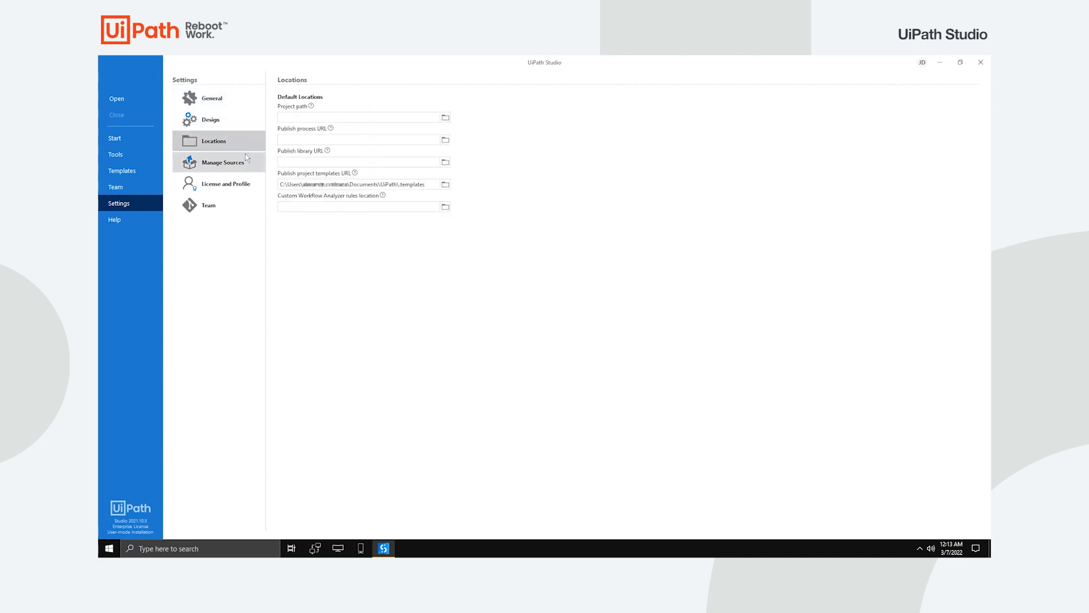
{"action": "left_click", "coordinate": [224, 184]}
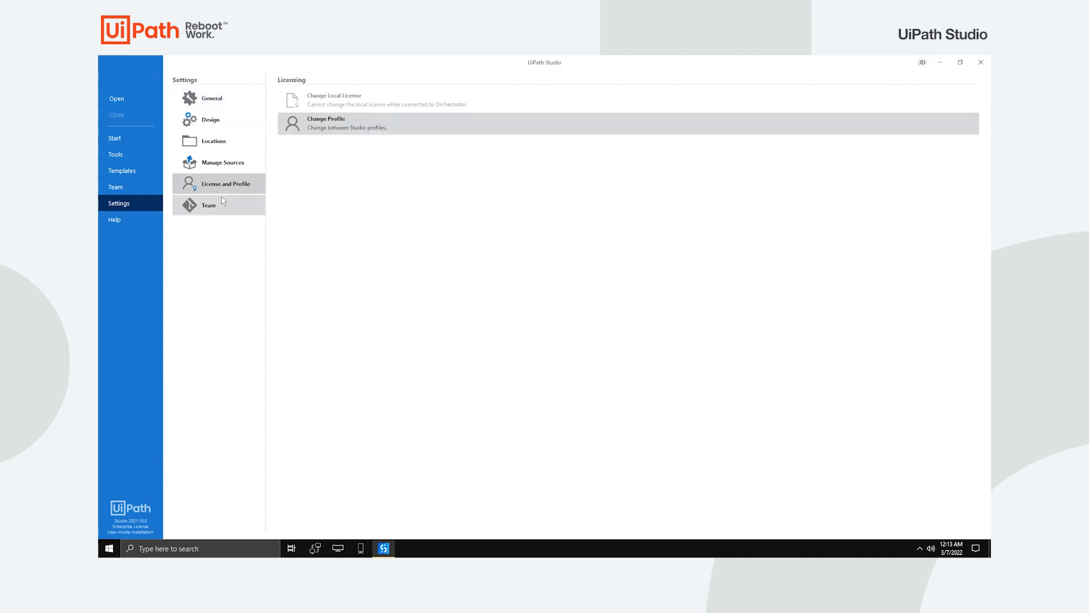
{"action": "left_click", "coordinate": [114, 219]}
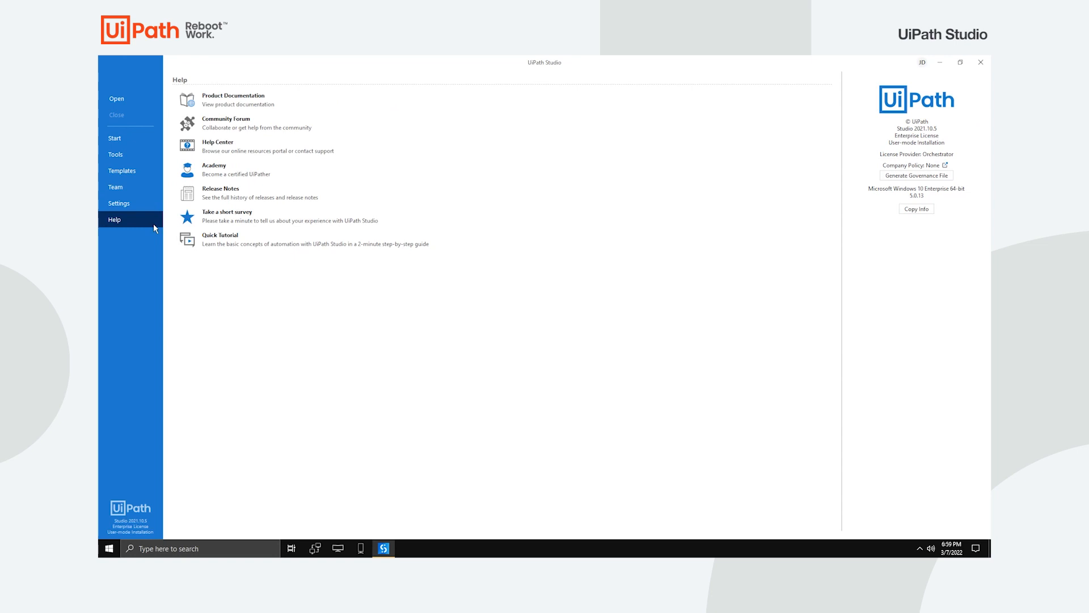
{"action": "mouse_move", "coordinate": [143, 140]}
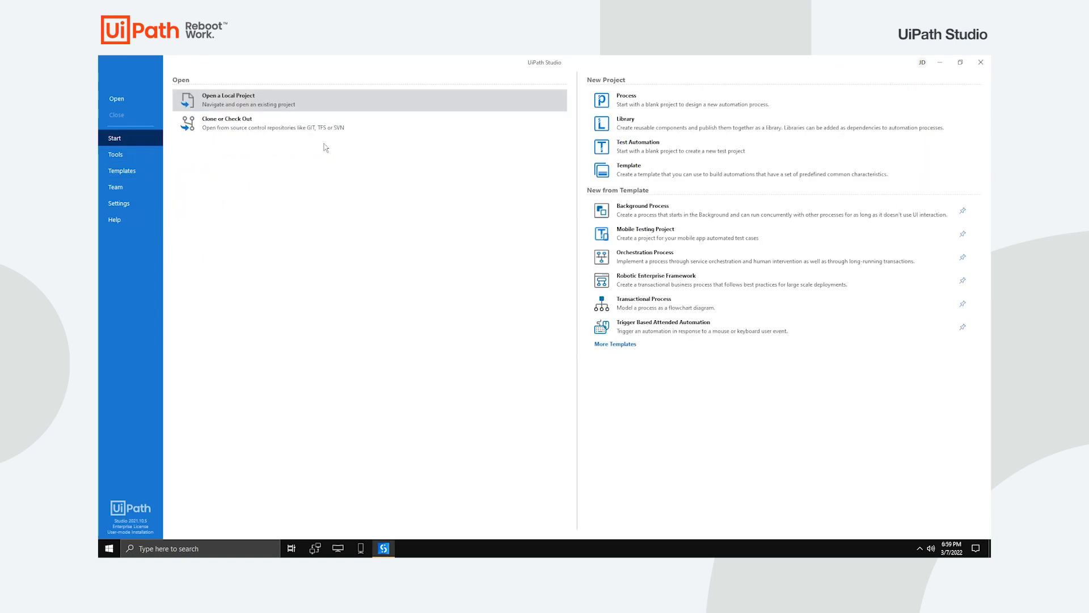
- Create a blank Process named MyFirstProcess with description 'My first automation process'
{"action": "left_click", "coordinate": [624, 100]}
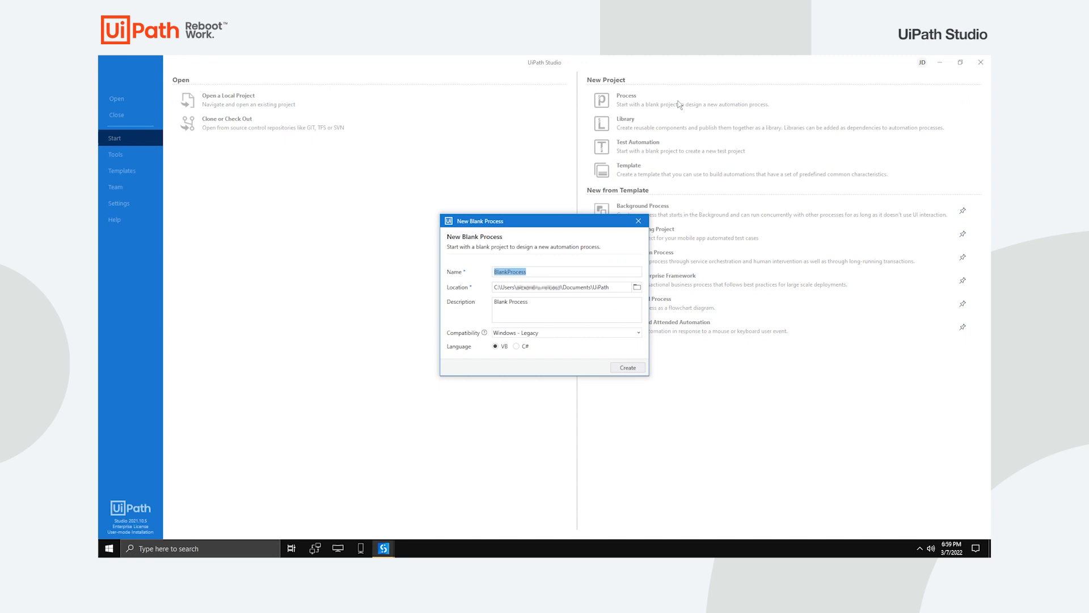
{"action": "type", "text": "MyFirstProcess"}
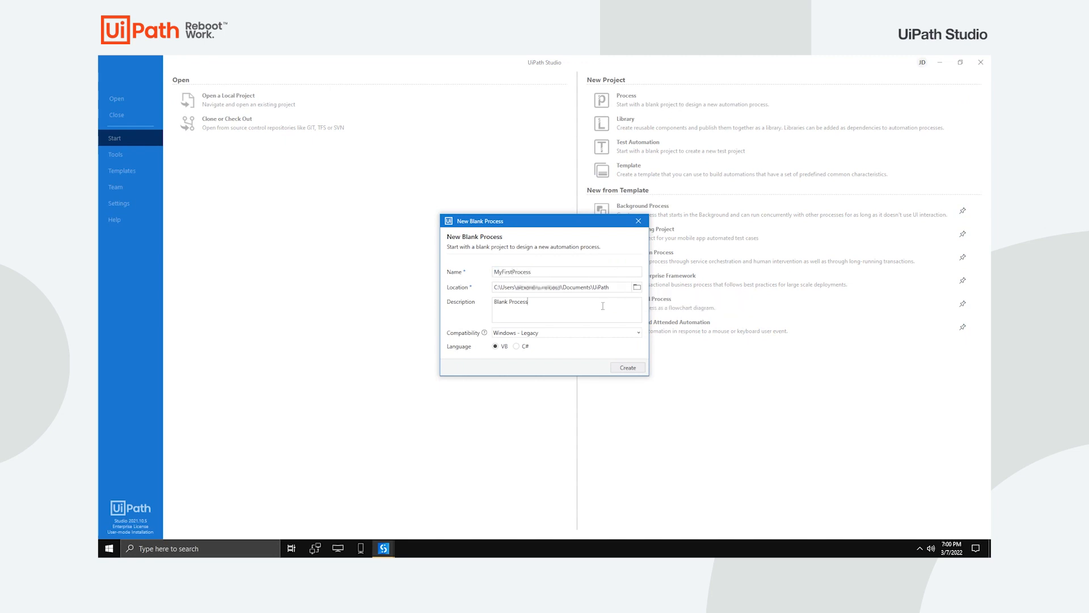
{"action": "type", "text": "My first automation process"}
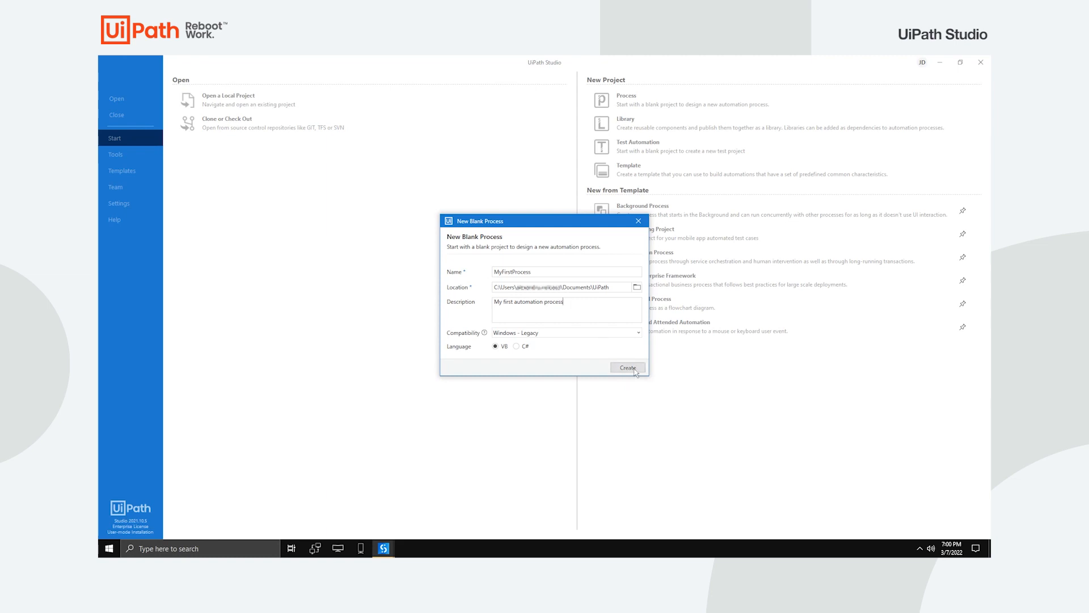
{"action": "left_click", "coordinate": [627, 368]}
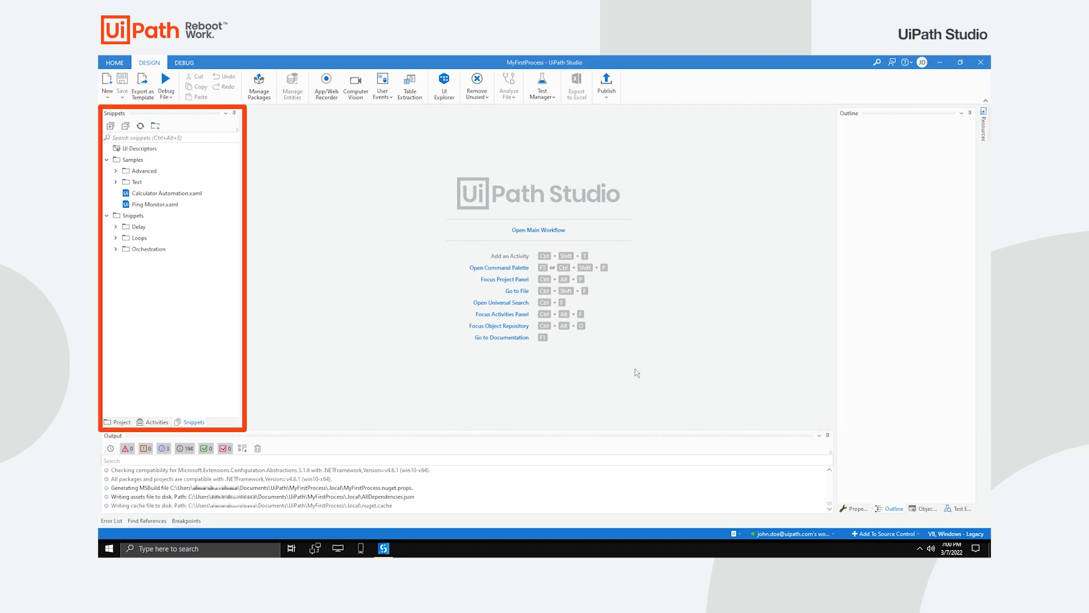
- Open Main.xaml of MyFirstProcess in the designer, showing an empty canvas
{"action": "left_click", "coordinate": [891, 508]}
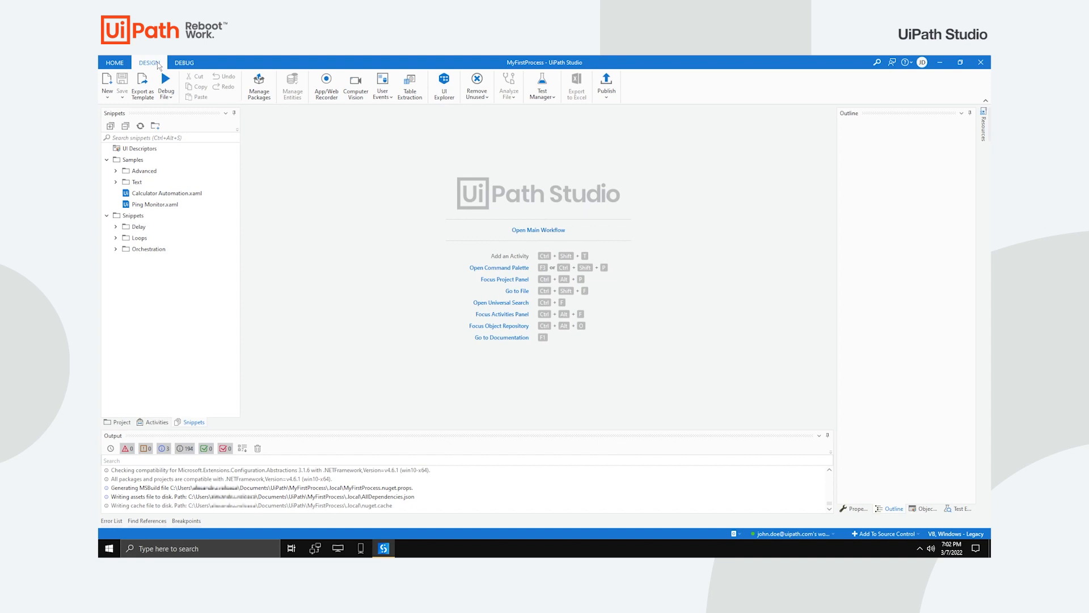
{"action": "mouse_move", "coordinate": [529, 237]}
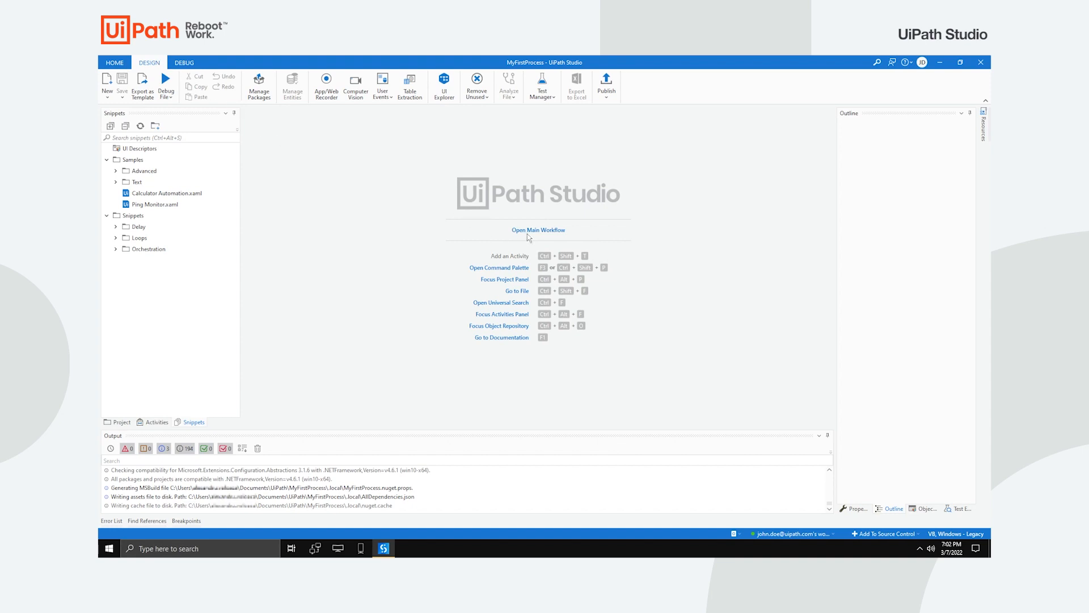
{"action": "mouse_move", "coordinate": [550, 233]}
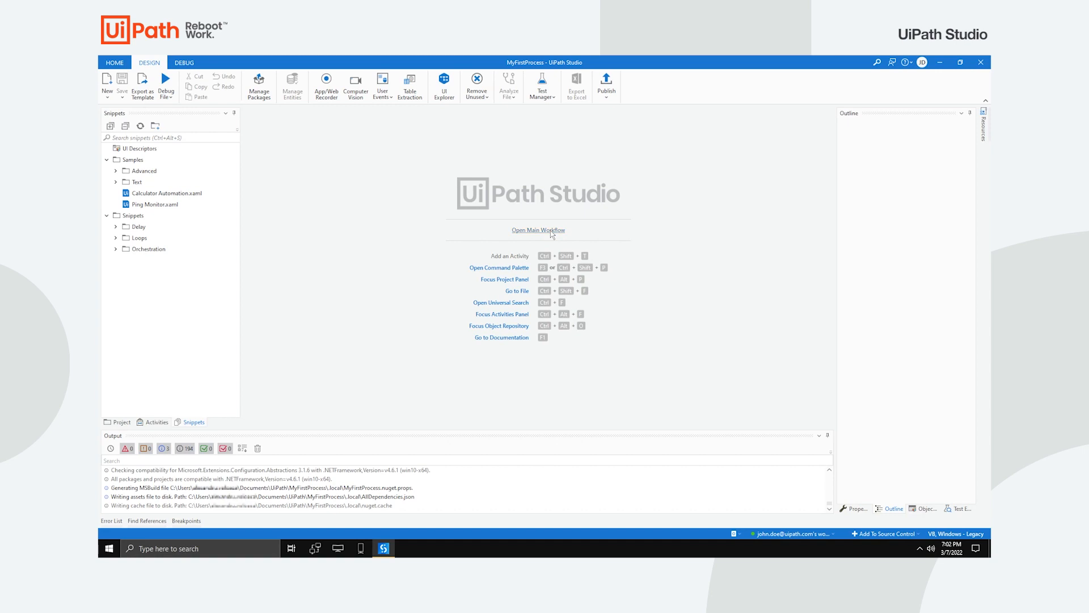
{"action": "left_click", "coordinate": [538, 230]}
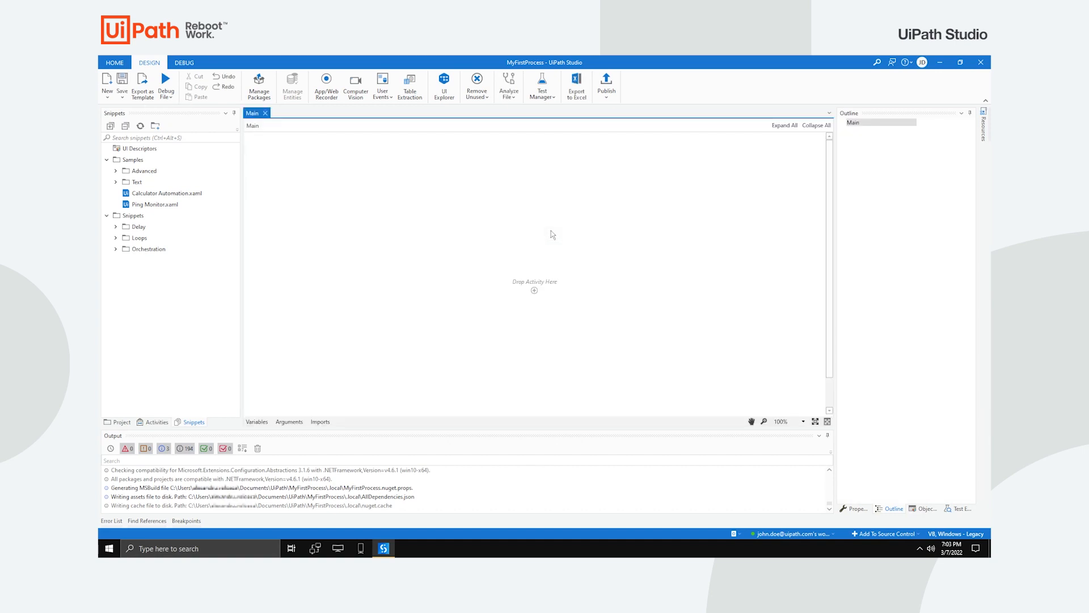
{"action": "mouse_move", "coordinate": [534, 292]}
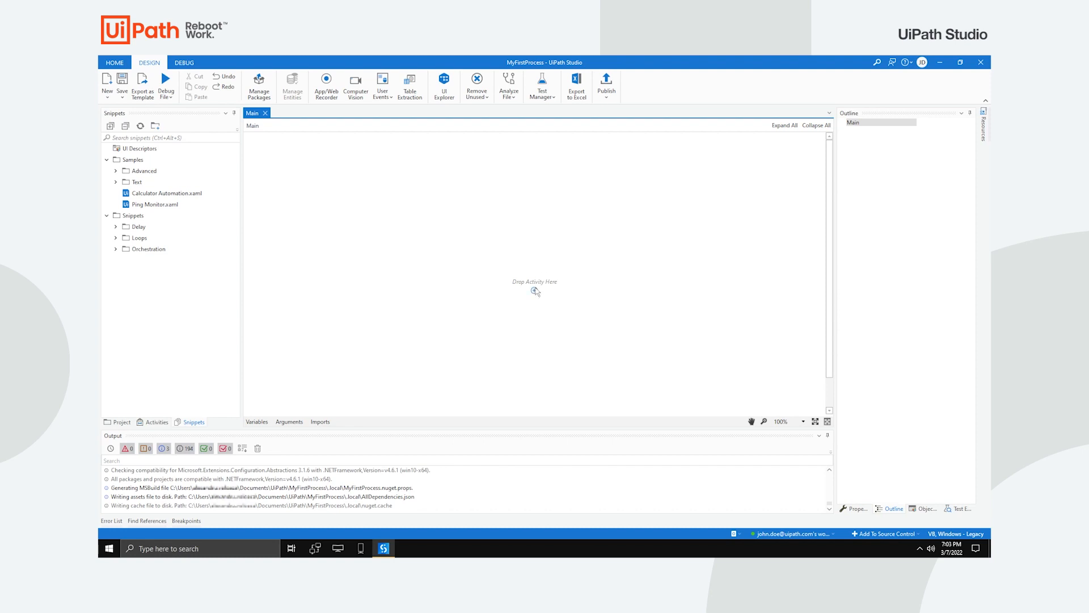
- Add a Message Box activity displaying "Hello, world!" to the Main workflow
{"action": "left_click", "coordinate": [534, 290]}
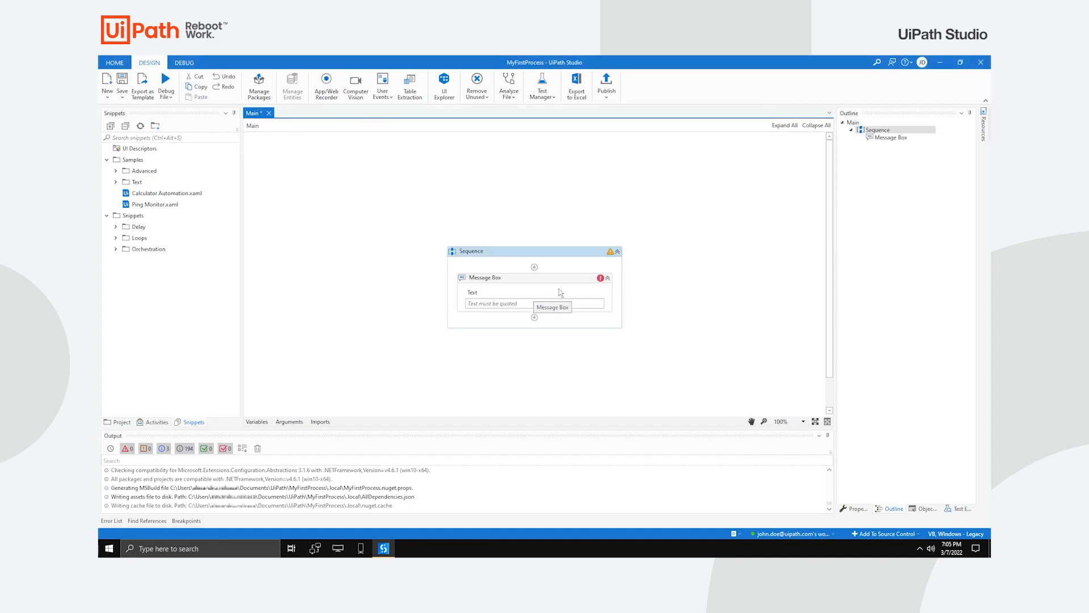
{"action": "mouse_move", "coordinate": [600, 276]}
{"action": "type", "text": "\"Hello, wor"}
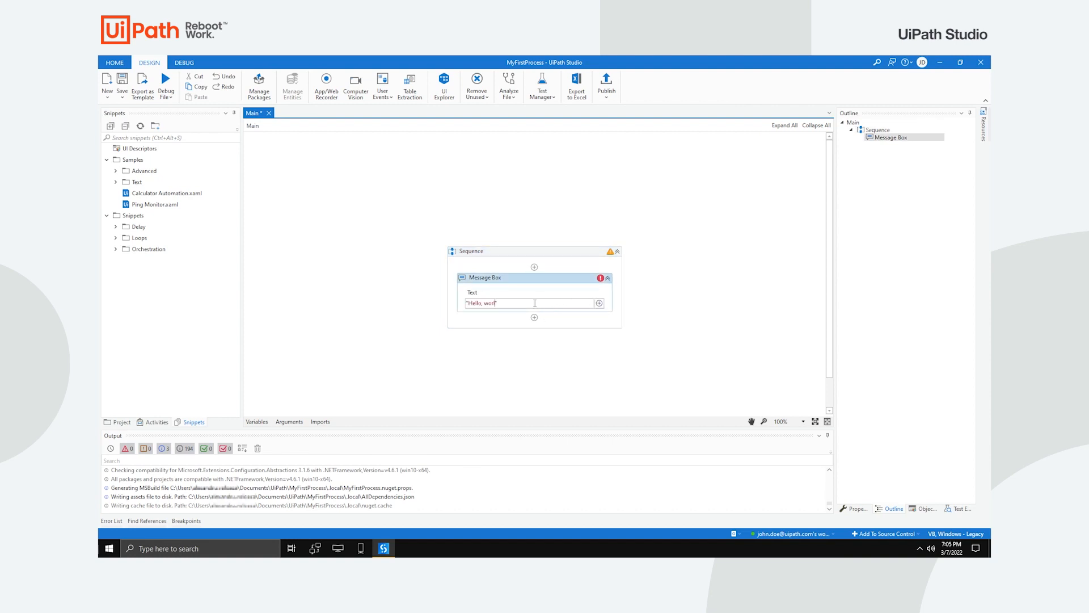
{"action": "type", "text": "ld!\""}
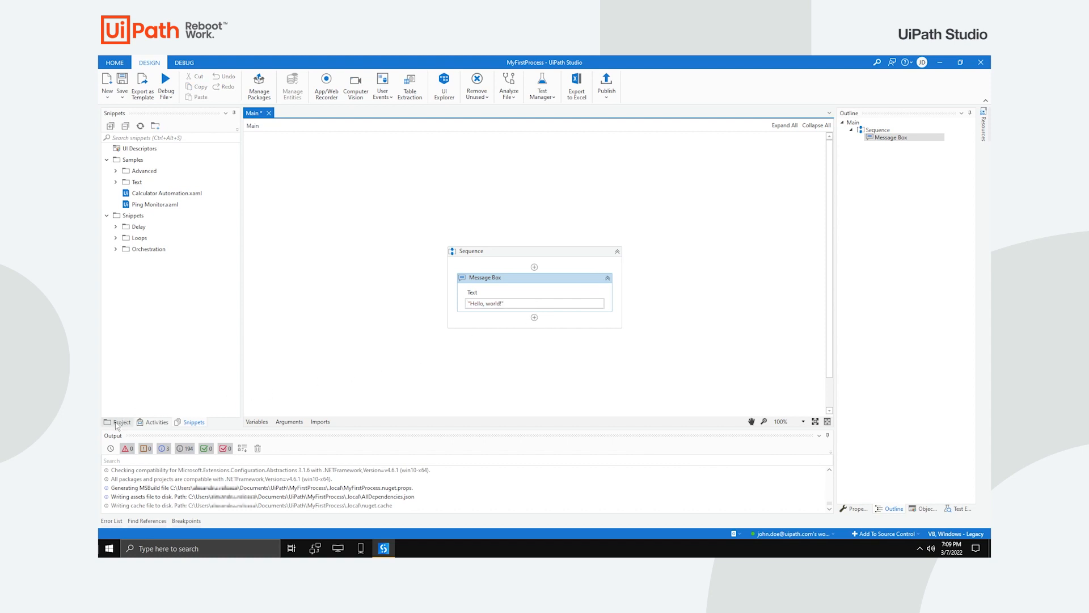
- Review the Project and Activities panels, then search activities for 'message box'
{"action": "left_click", "coordinate": [121, 422]}
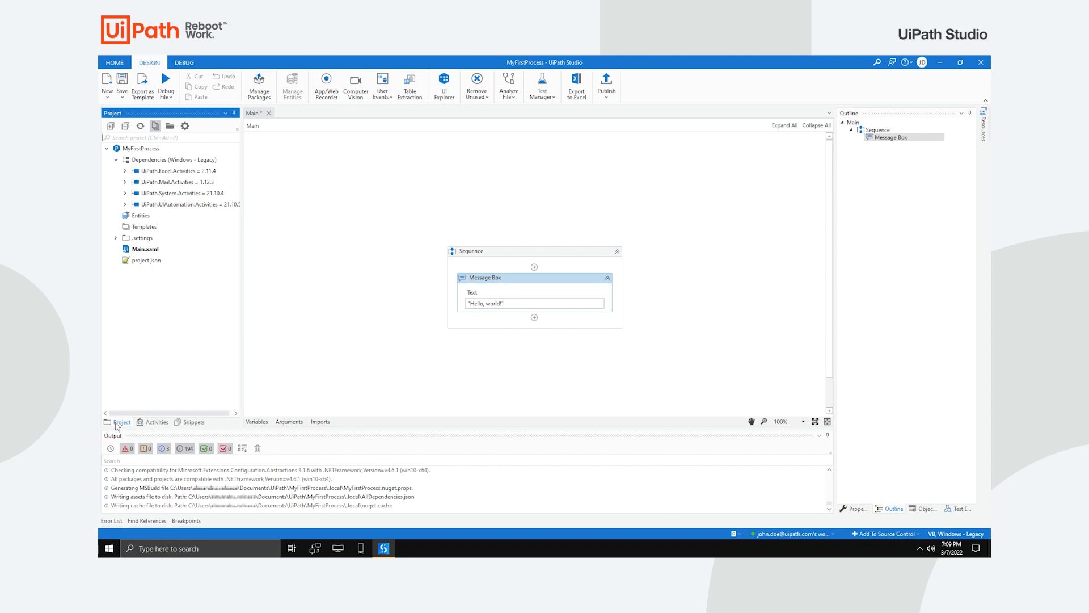
{"action": "left_click", "coordinate": [155, 422]}
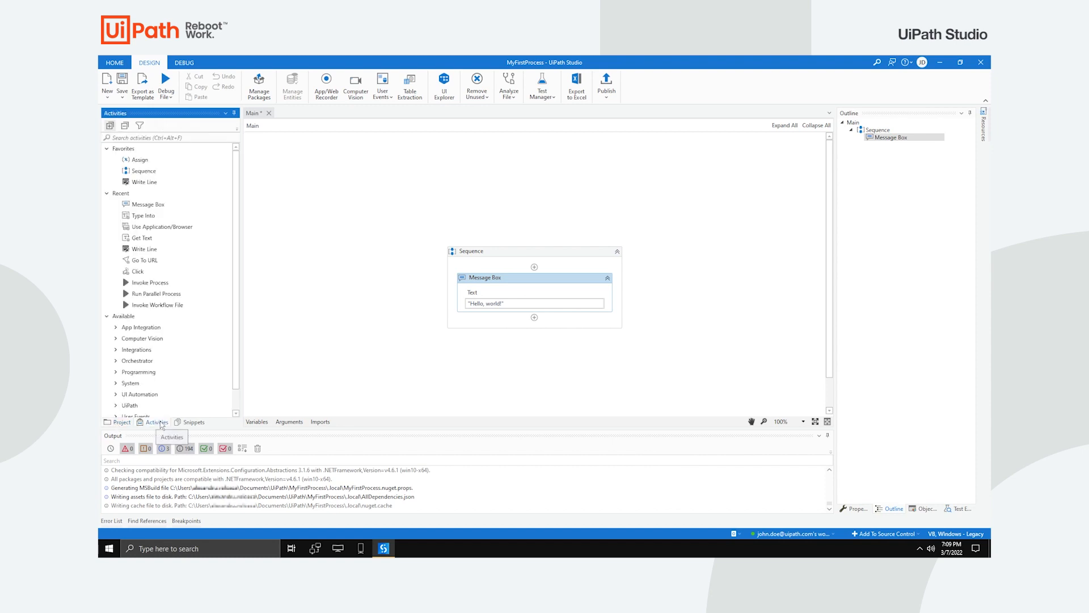
{"action": "mouse_move", "coordinate": [110, 125]}
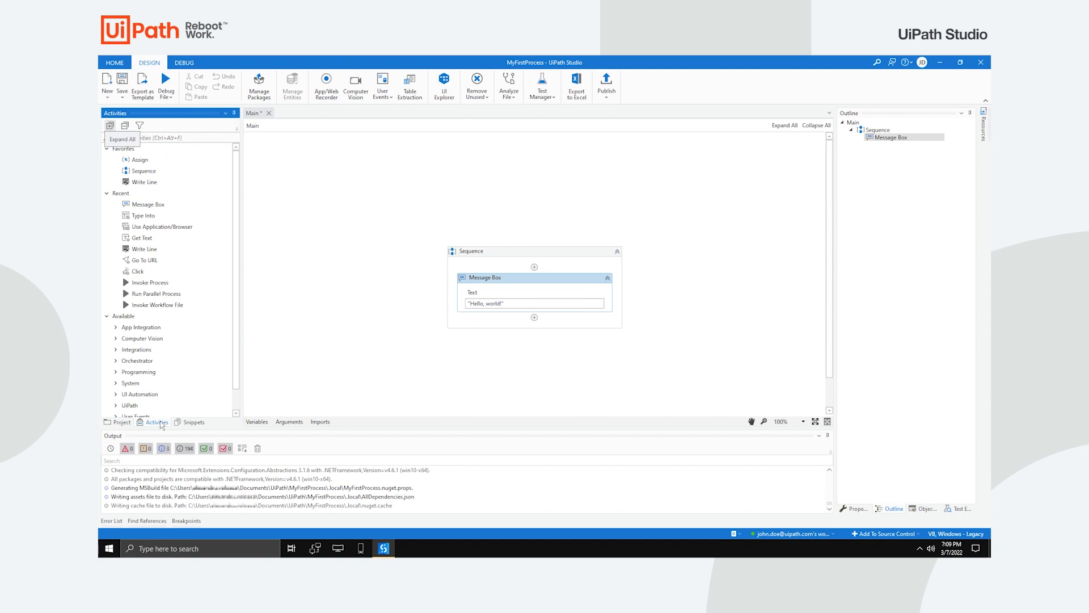
{"action": "mouse_move", "coordinate": [177, 274]}
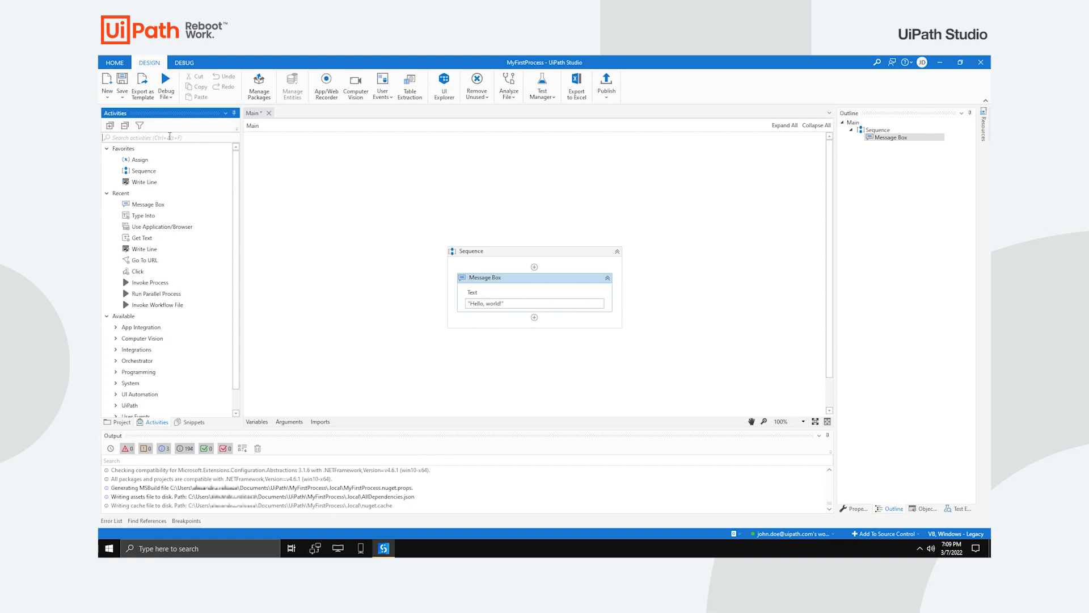
{"action": "type", "text": "message box"}
{"action": "type", "text": "\"Polo\""}
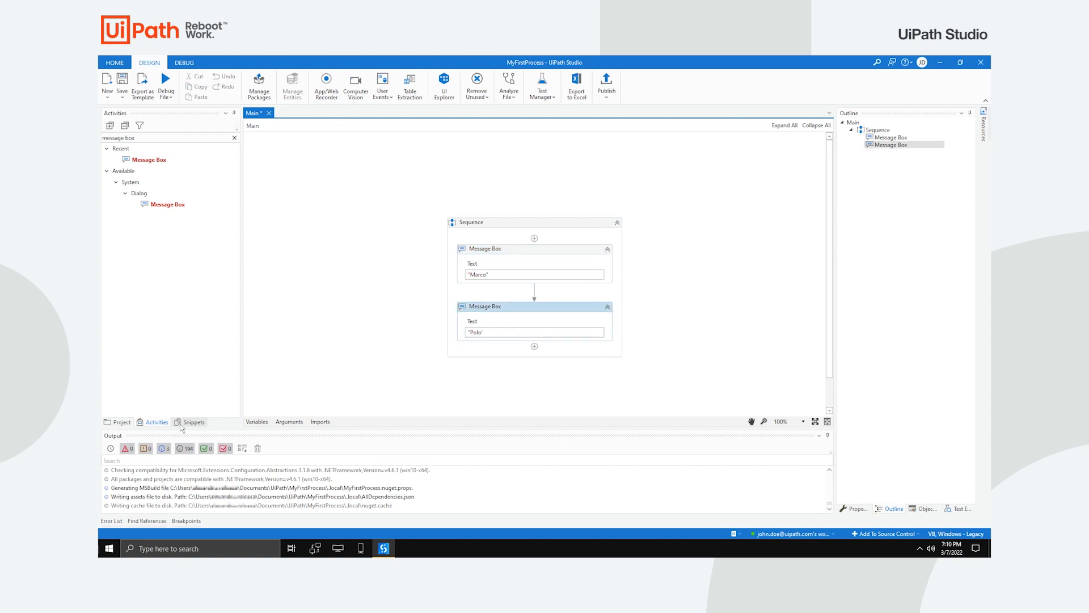
- Browse the Snippets panel, then view the second message box's Properties and the Outline
{"action": "left_click", "coordinate": [194, 422]}
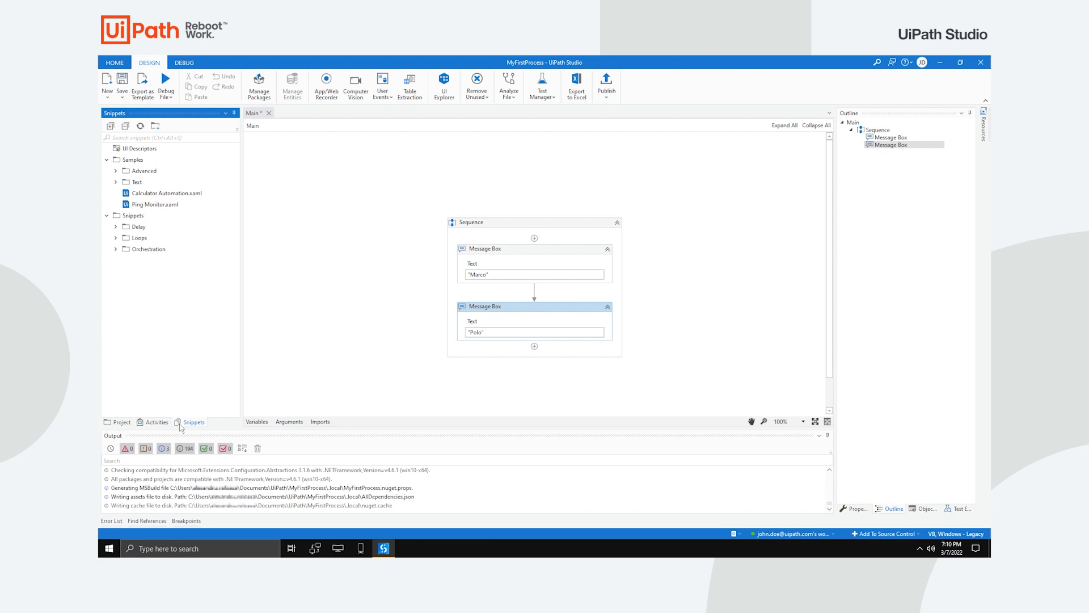
{"action": "mouse_move", "coordinate": [257, 419]}
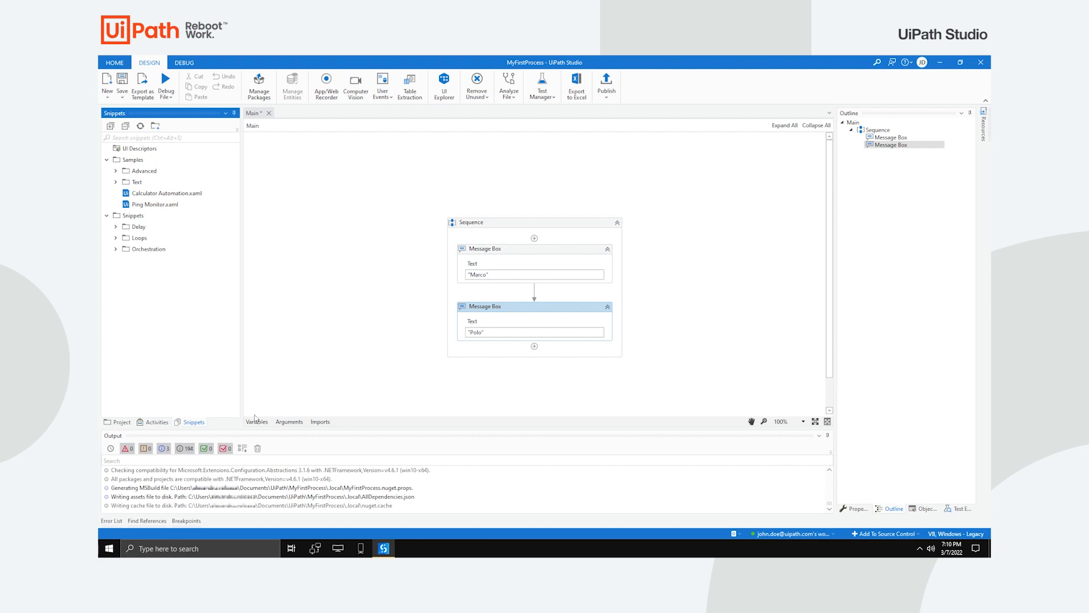
{"action": "left_click", "coordinate": [855, 508]}
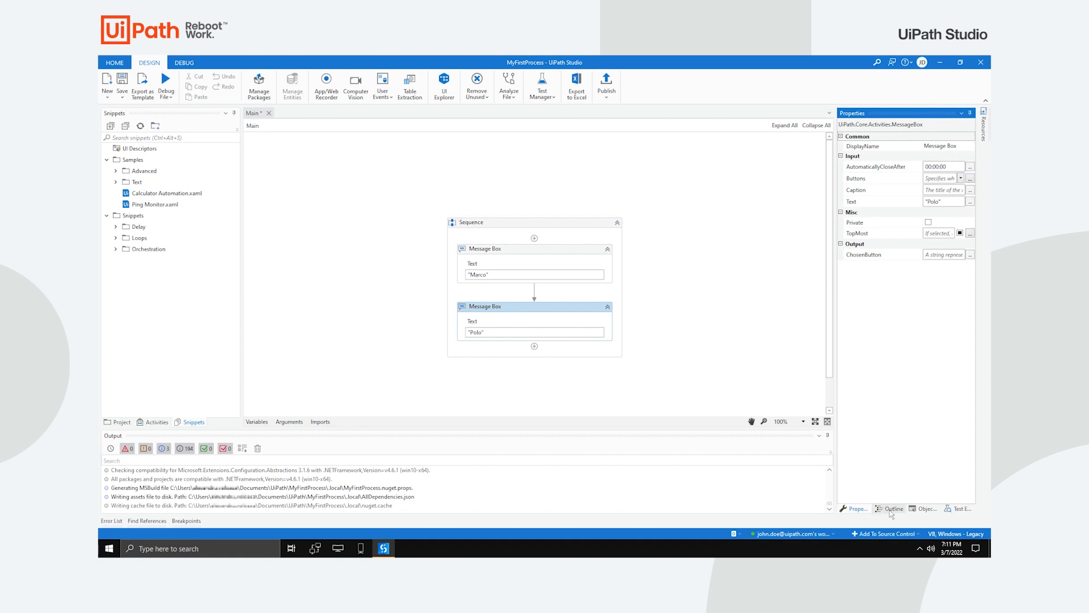
{"action": "left_click", "coordinate": [890, 508]}
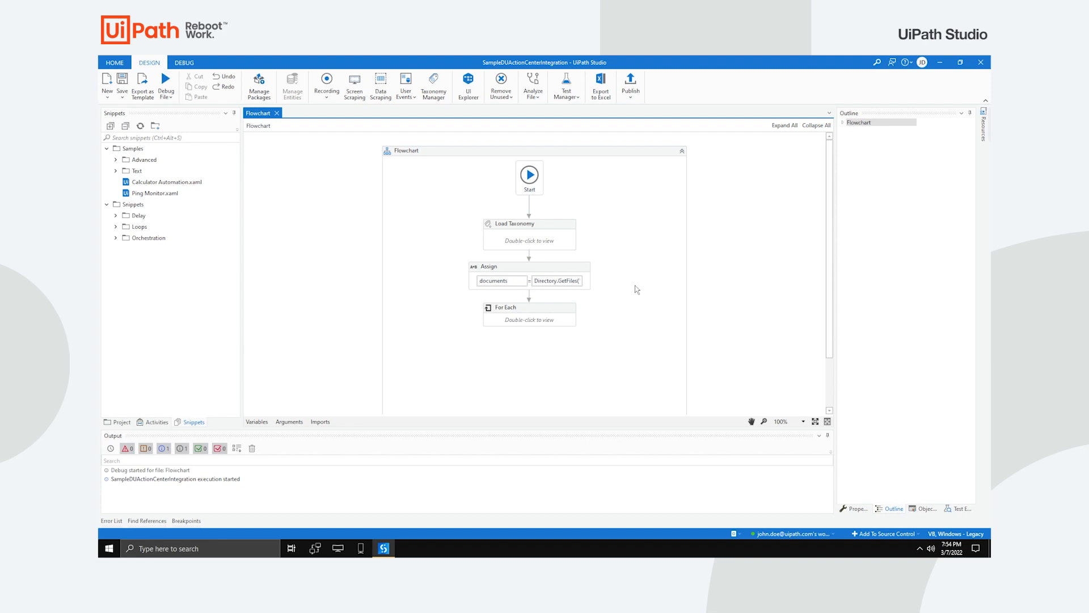
- Expand the For Each loop to review its document-processing steps and show the DEBUG ribbon
{"action": "double_click", "coordinate": [506, 313]}
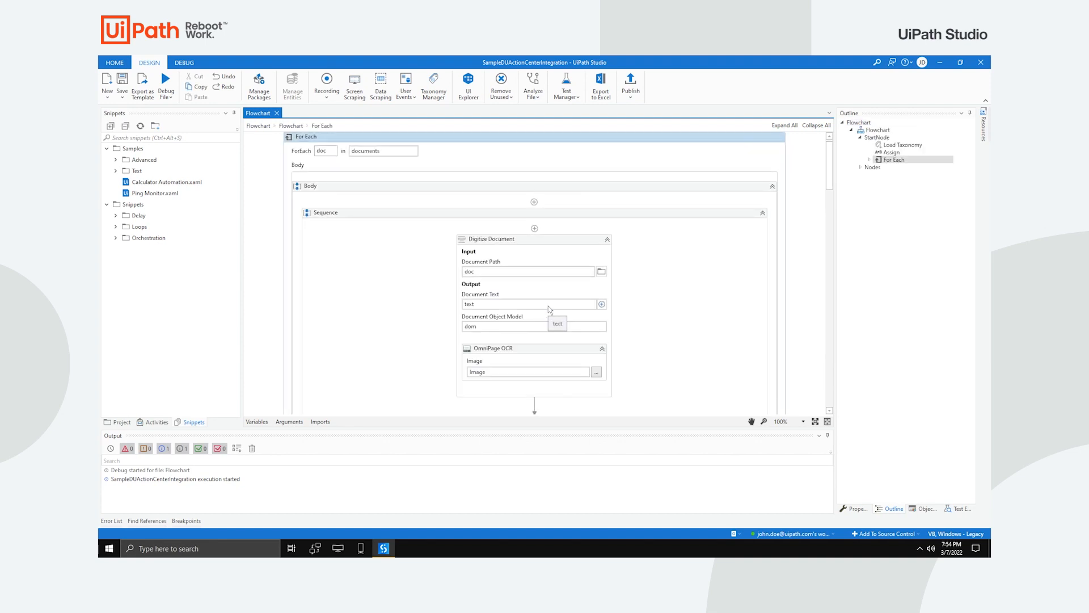
{"action": "mouse_move", "coordinate": [663, 285]}
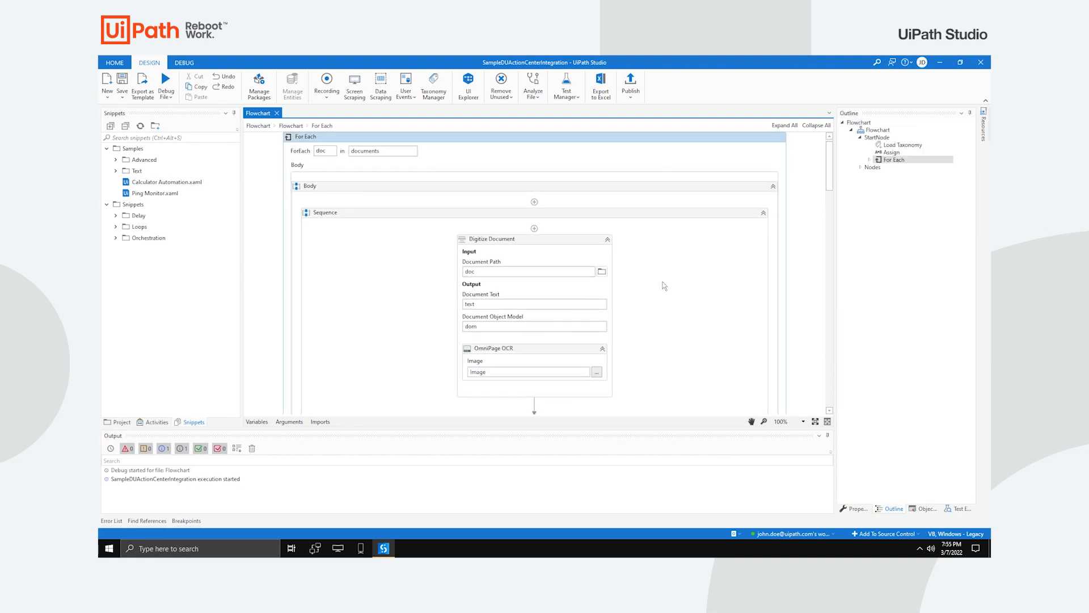
{"action": "scroll", "scroll_direction": "down", "scroll_amount": 3}
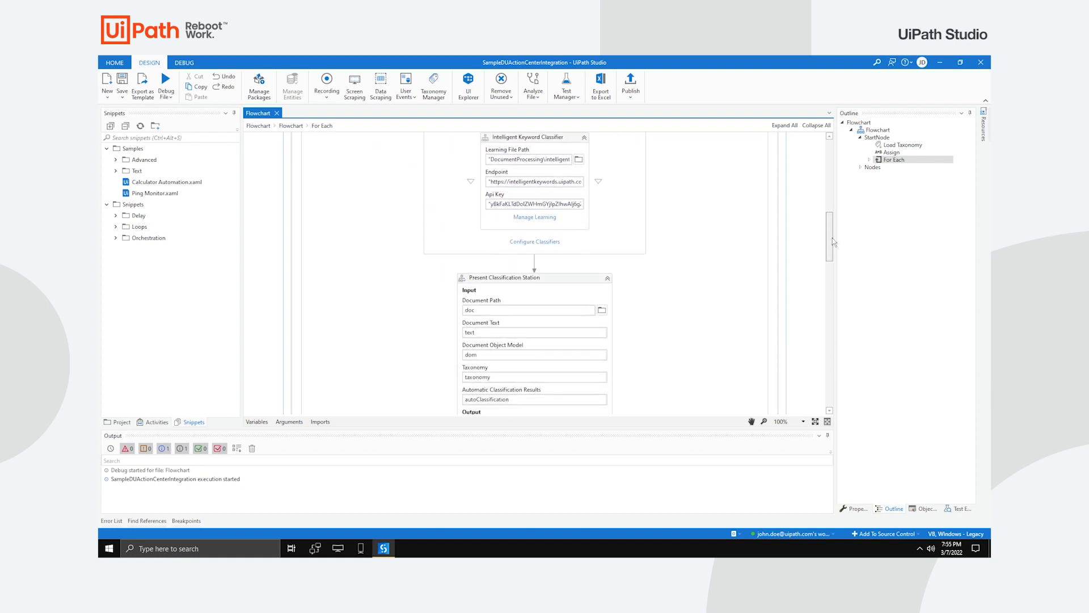
{"action": "scroll", "scroll_direction": "down", "scroll_amount": 3}
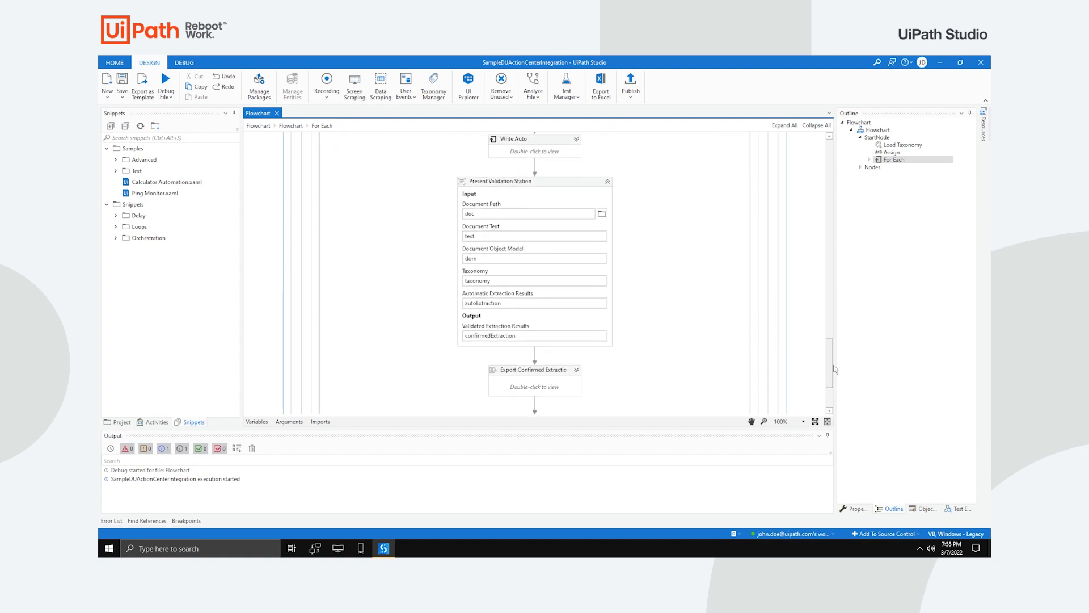
{"action": "scroll", "scroll_direction": "up", "scroll_amount": 3}
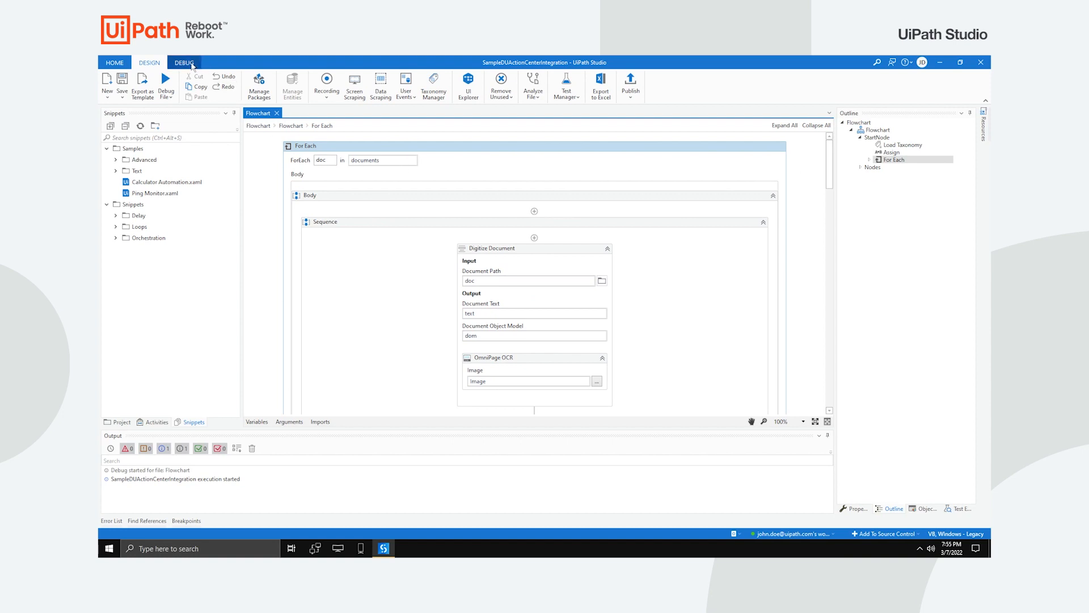
{"action": "left_click", "coordinate": [184, 62]}
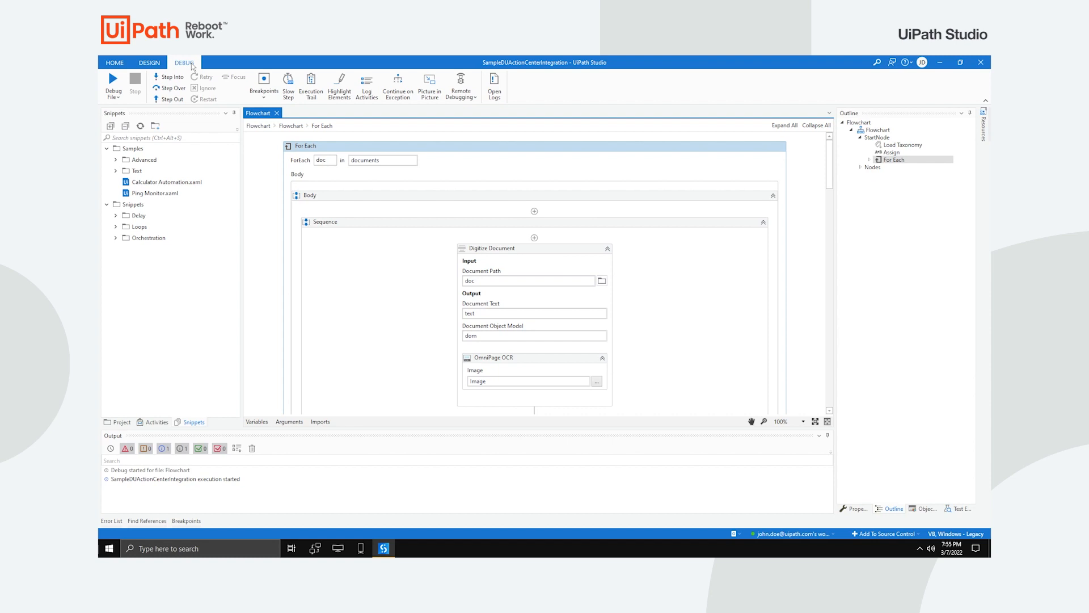
- Start debugging the Document Understanding flowchart, then stop the run
{"action": "left_click", "coordinate": [113, 83]}
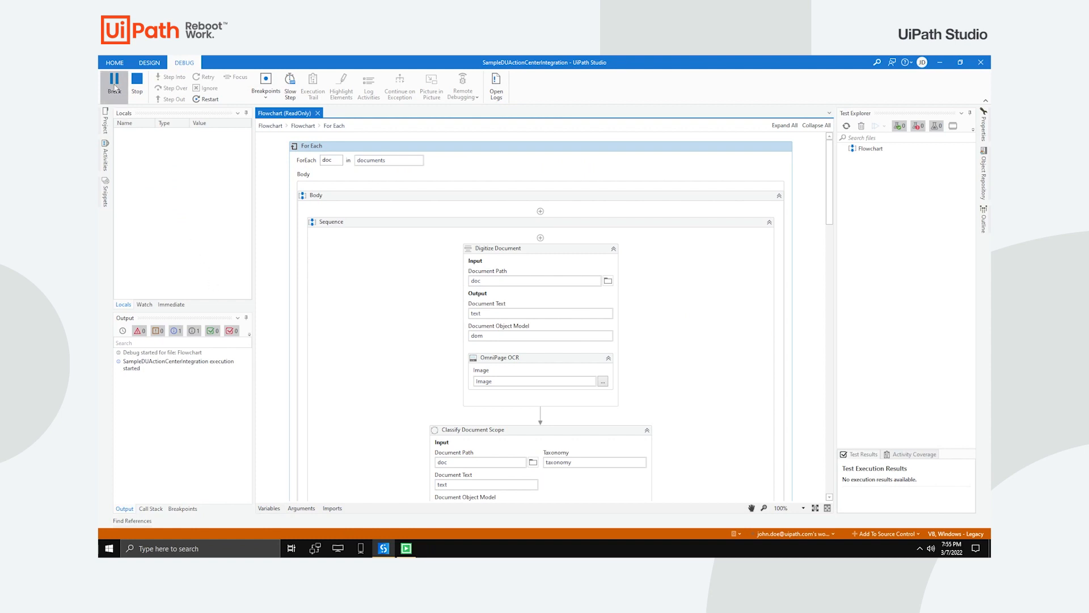
{"action": "left_click", "coordinate": [114, 82]}
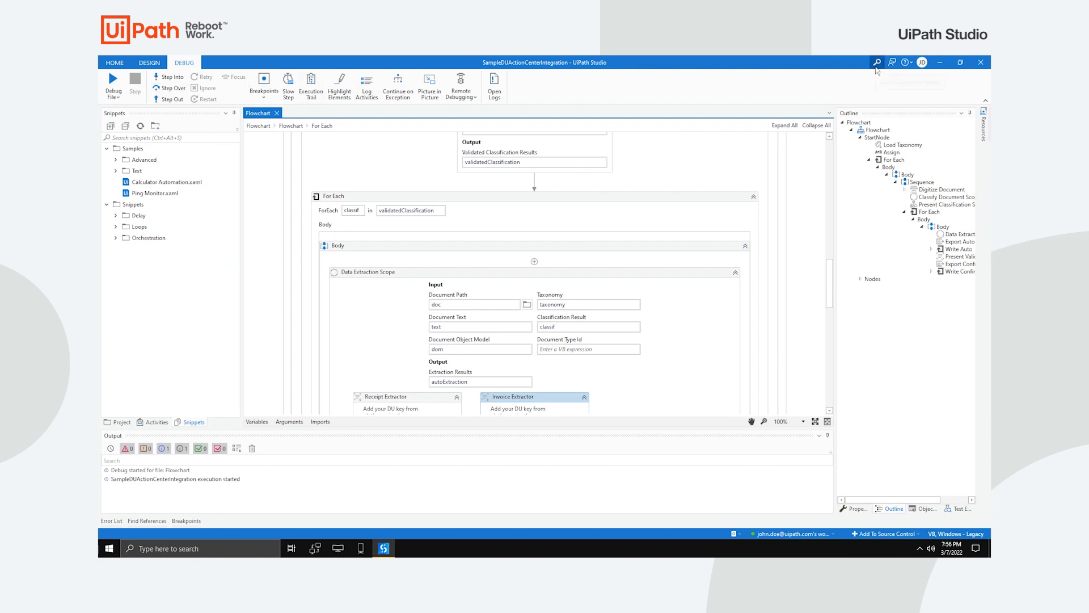
- Open the command palette with Go to file, Universal search, Add and Jump to activity
{"action": "left_click", "coordinate": [877, 63]}
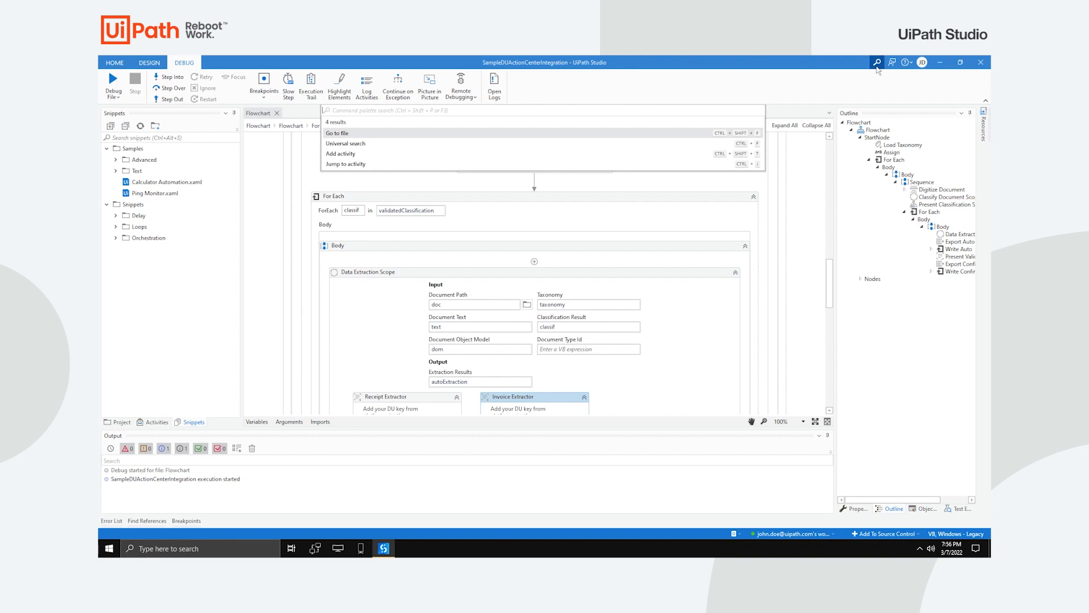
{"action": "mouse_move", "coordinate": [892, 62]}
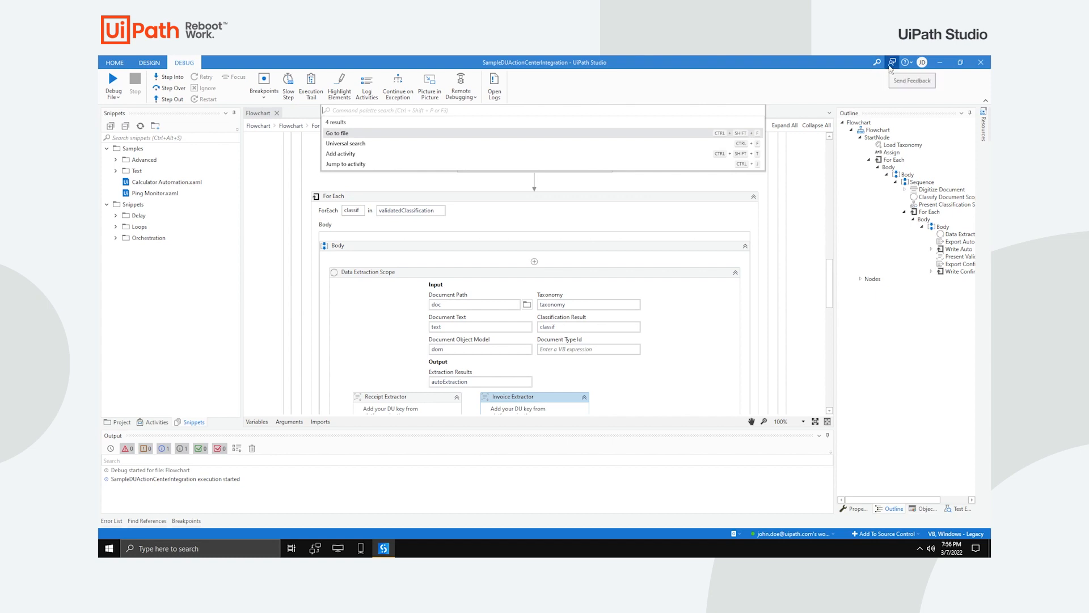
- View the Send Feedback form and cancel it without submitting
{"action": "left_click", "coordinate": [891, 61]}
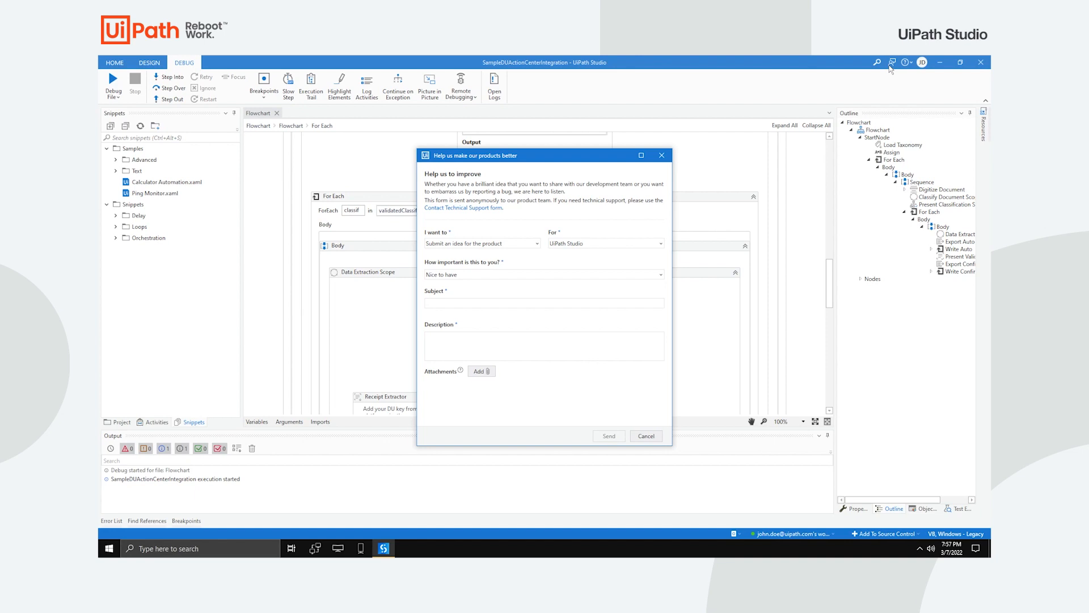
{"action": "left_click", "coordinate": [645, 435]}
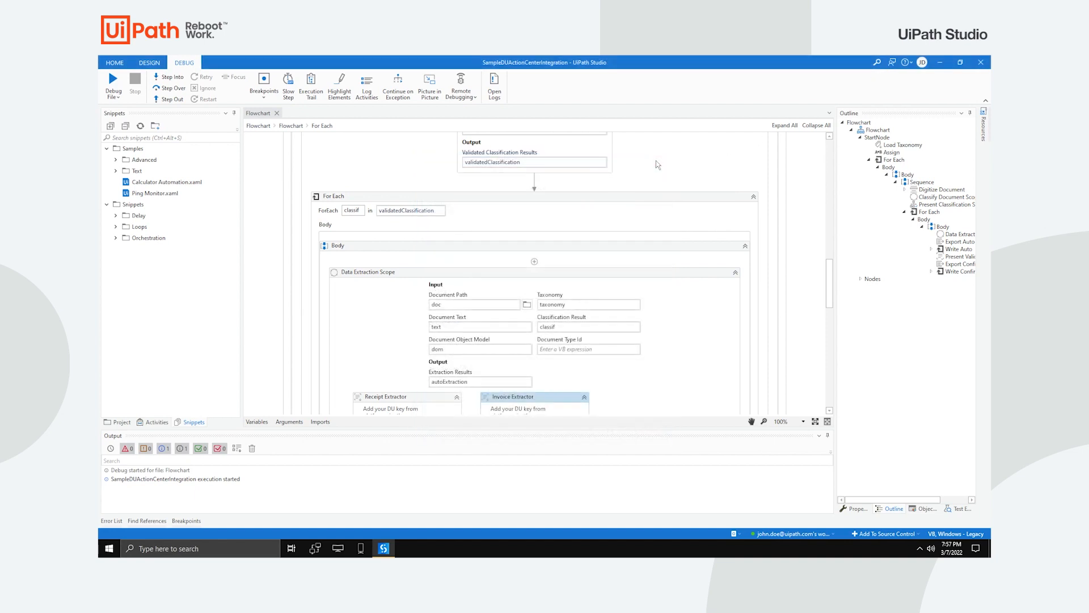